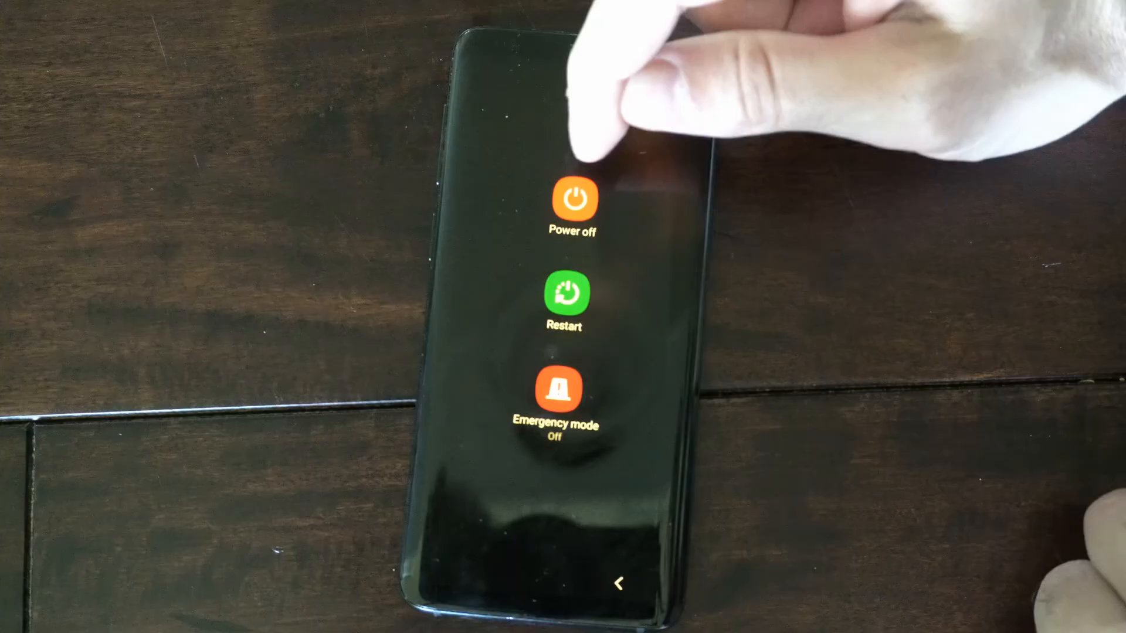
Step: Choose Power off in the Samsung power menu and confirm the shutdown
click(573, 203)
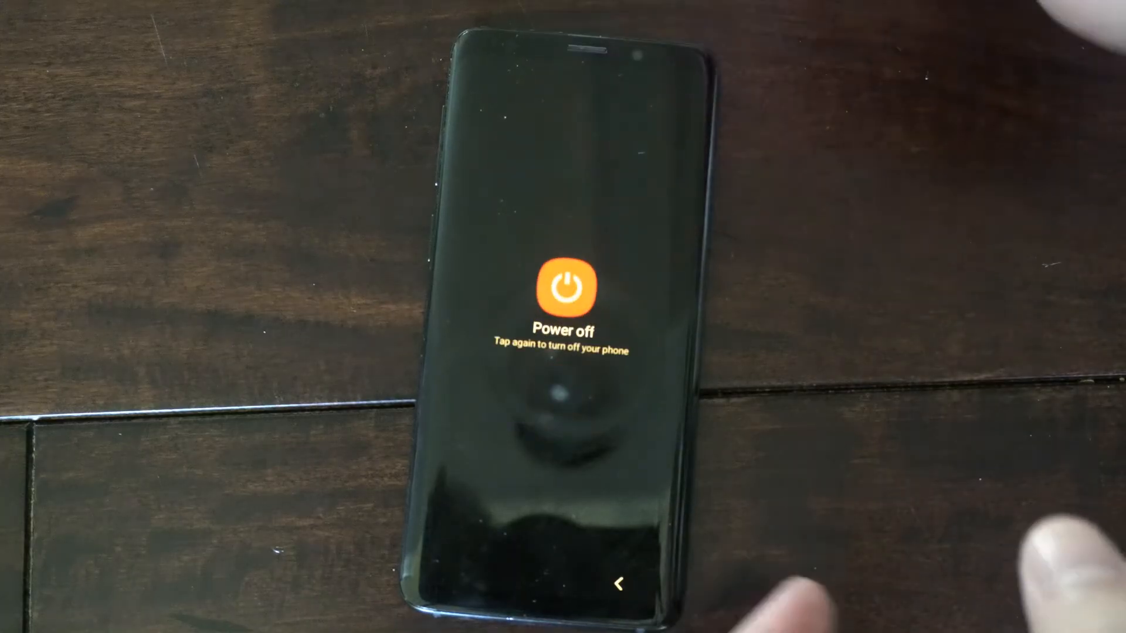
click(566, 286)
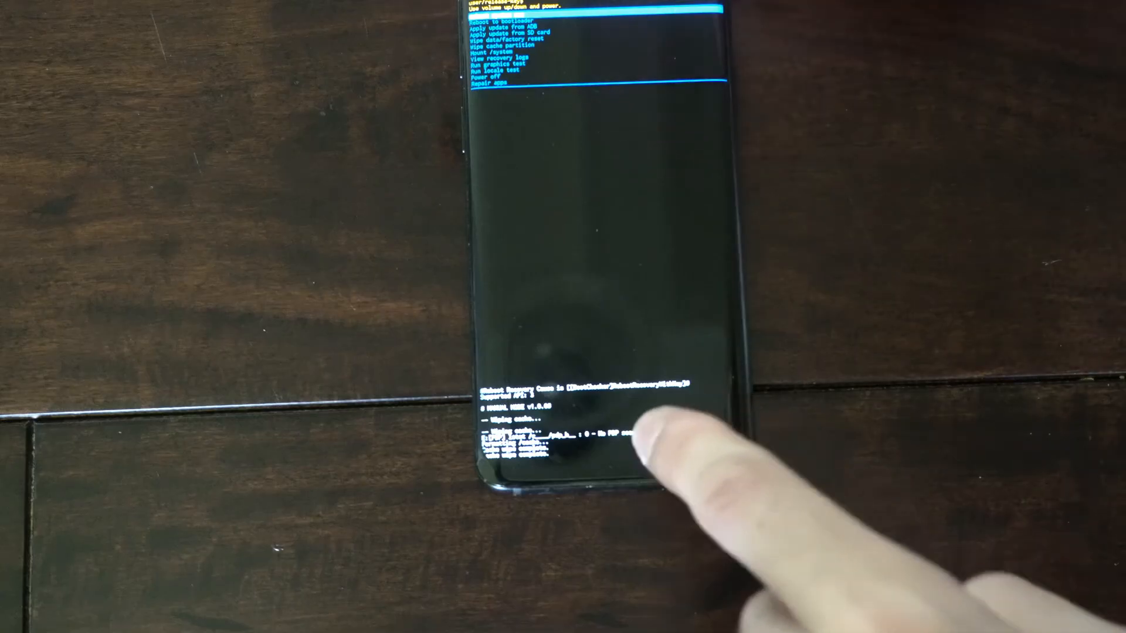
mouse_move(646, 517)
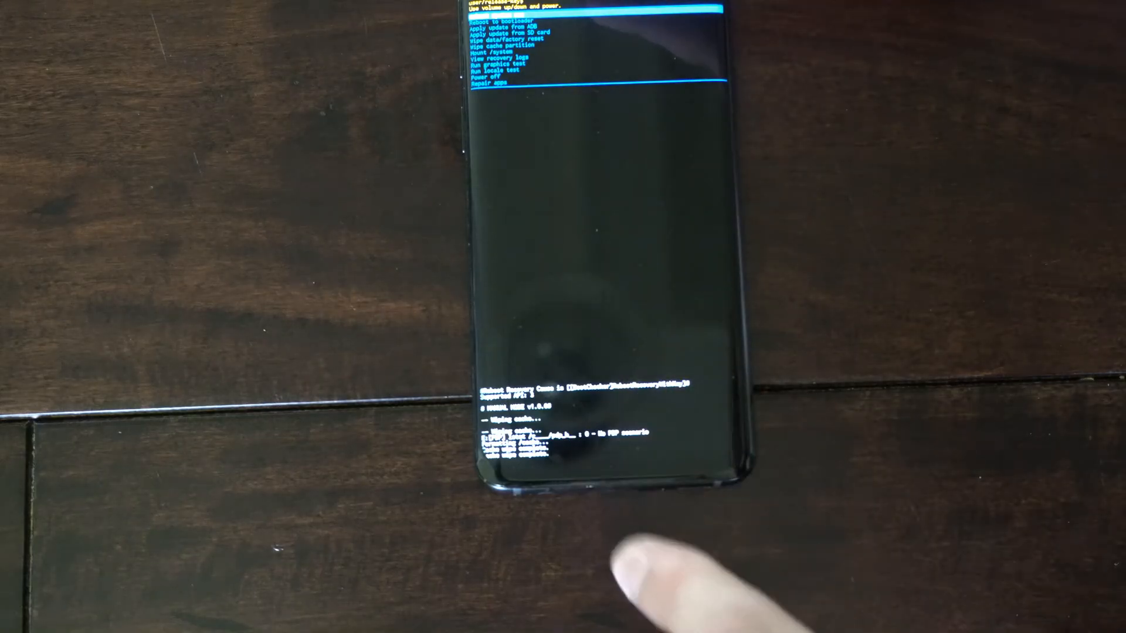